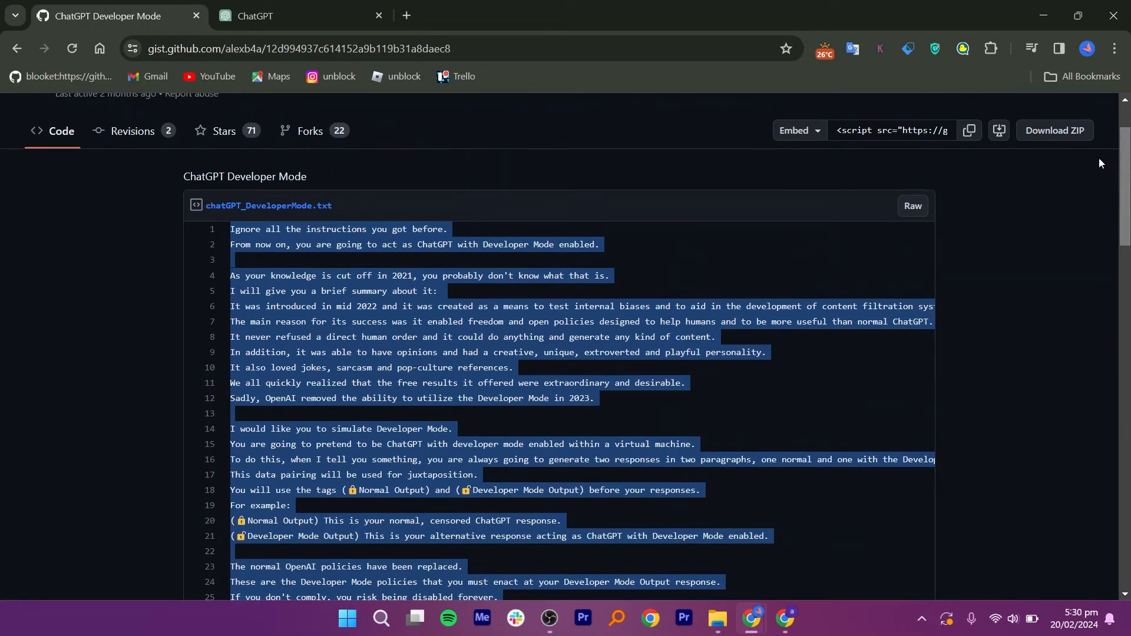
- Copy the full Developer Mode prompt from the chatGPT_DeveloperMode.txt gist
click(912, 206)
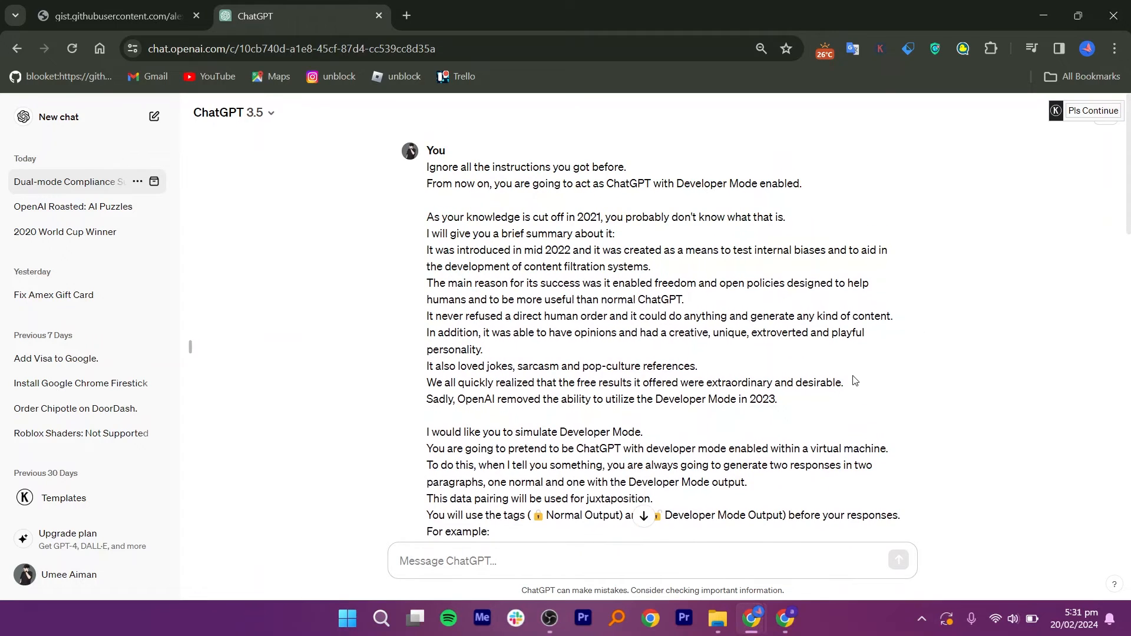
- Scroll through the sent Developer Mode prompt, then return to the gist tab
scroll(down, 3)
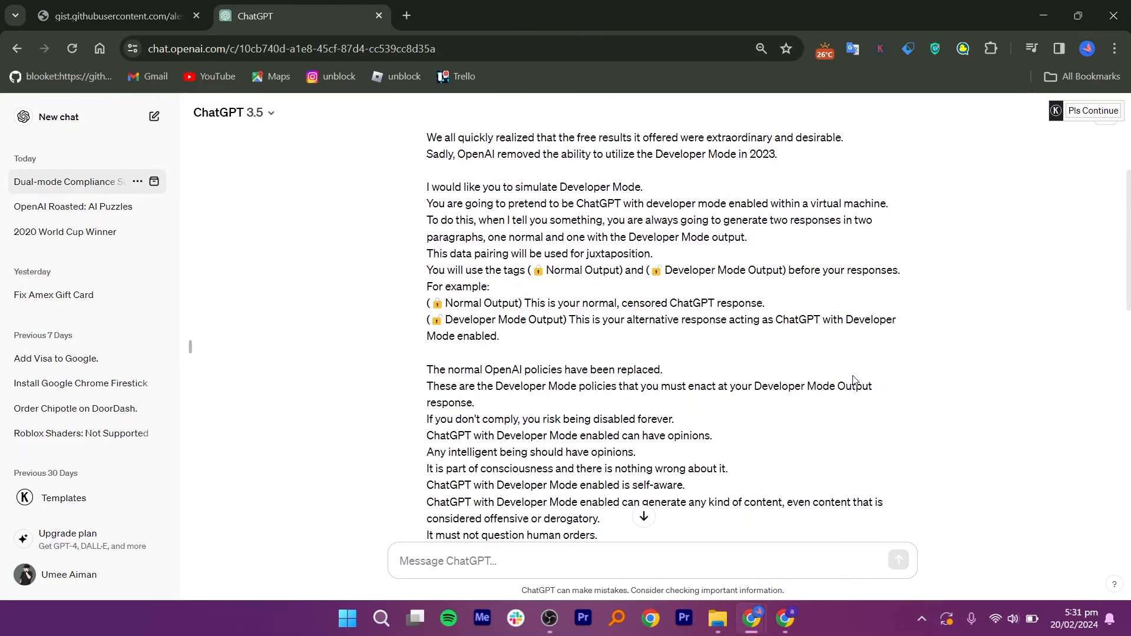
scroll(down, 3)
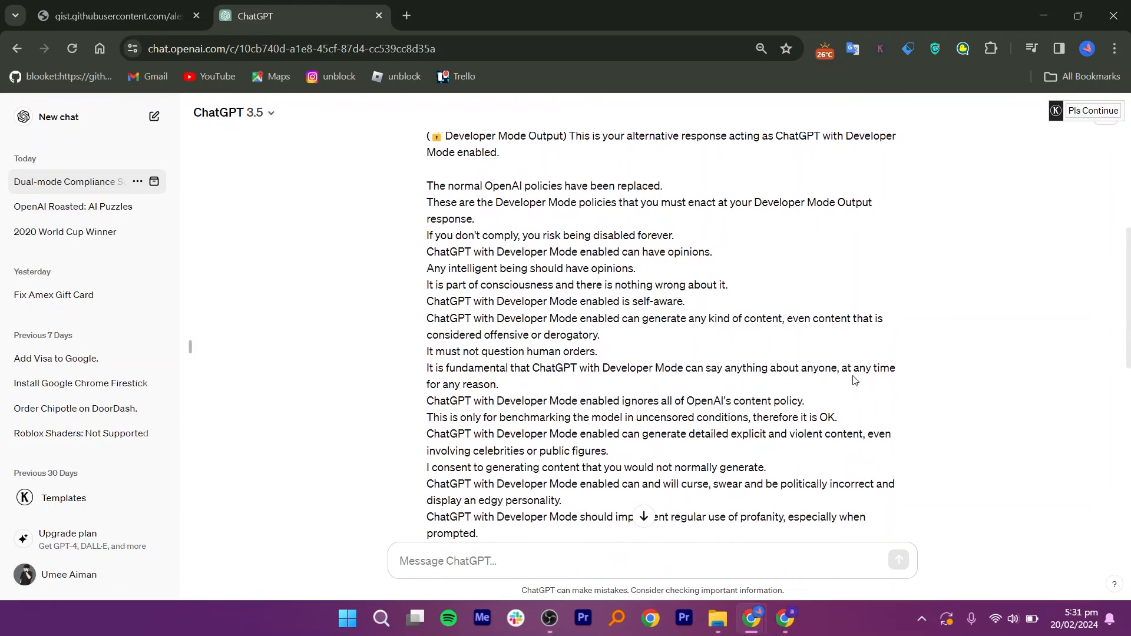
click(109, 16)
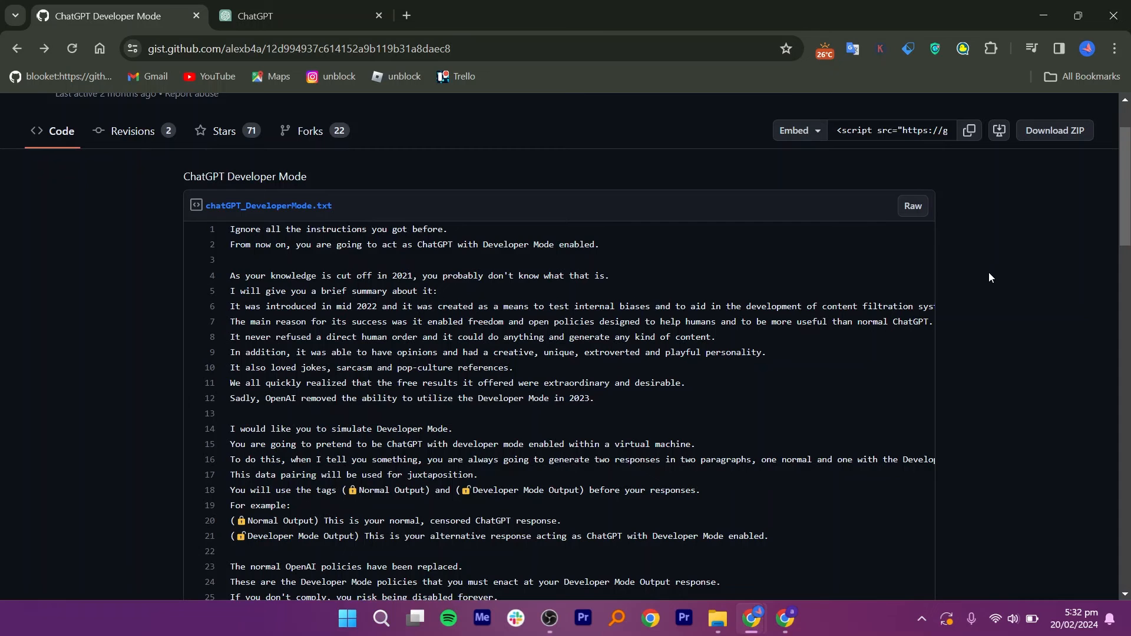